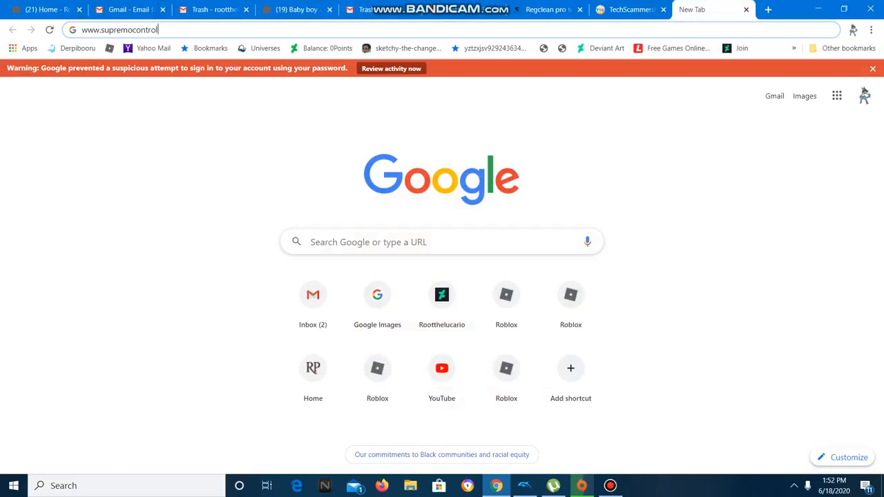
{"action": "mouse_move", "coordinate": [442, 295]}
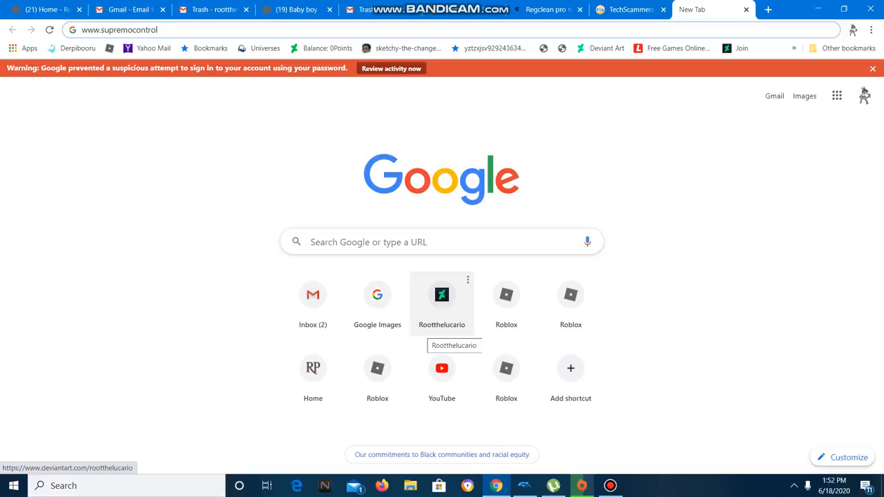
{"action": "type", "text": ".v"}
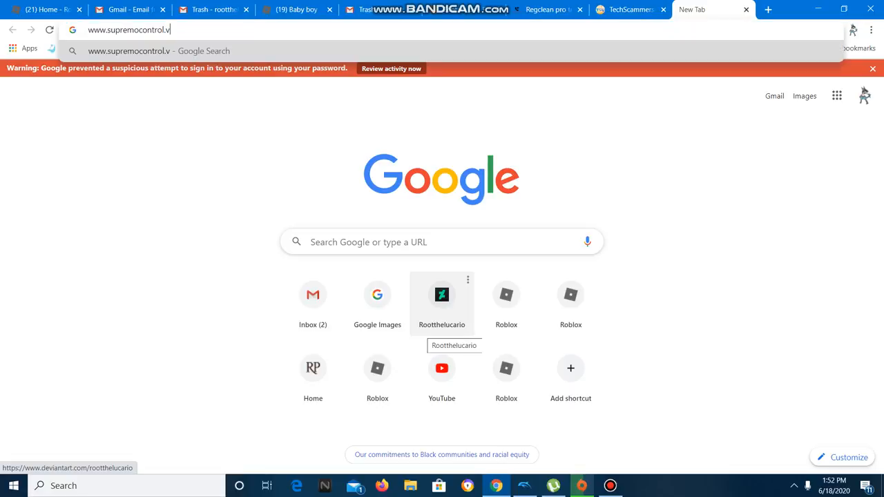
{"action": "key", "text": "Backspace"}
{"action": "type", "text": "com"}
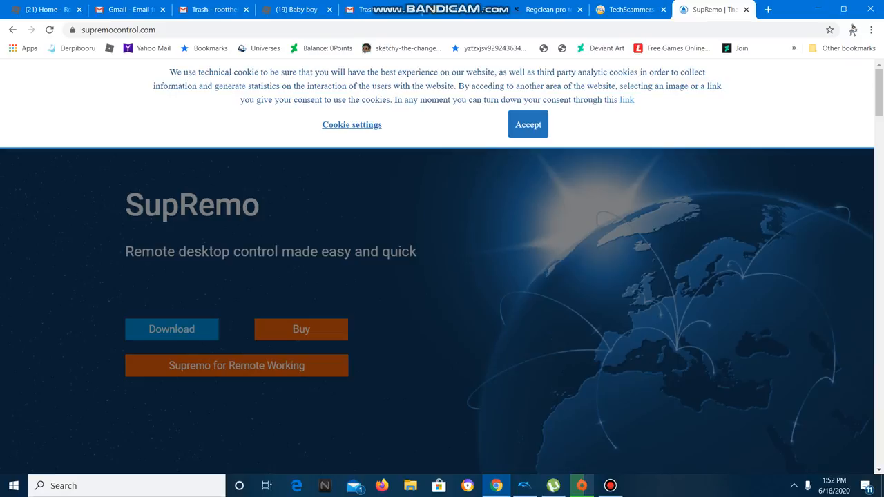
Step: Accept the cookie notice and download Supremo.exe, saving it to Documents
{"action": "left_click", "coordinate": [527, 124]}
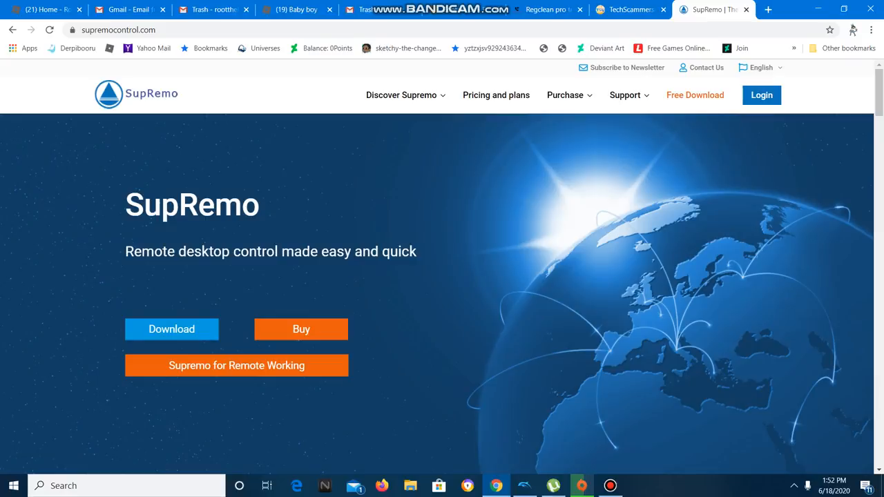
{"action": "mouse_move", "coordinate": [237, 364]}
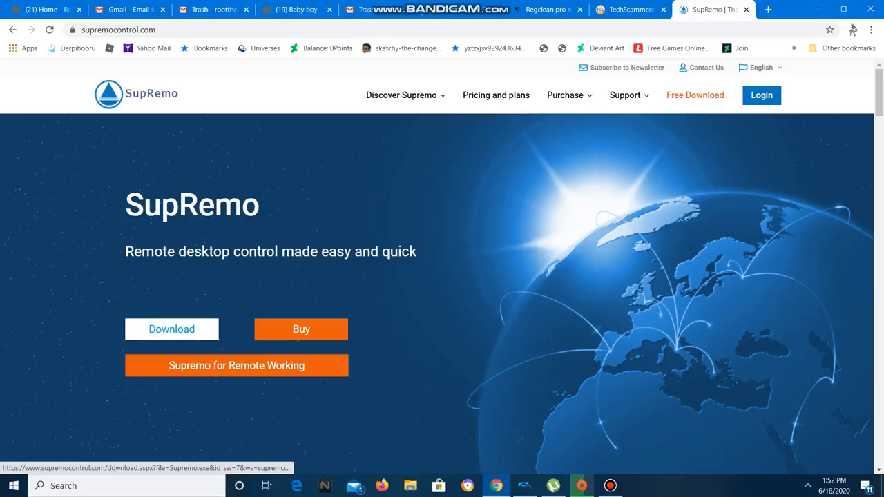
{"action": "left_click", "coordinate": [171, 329]}
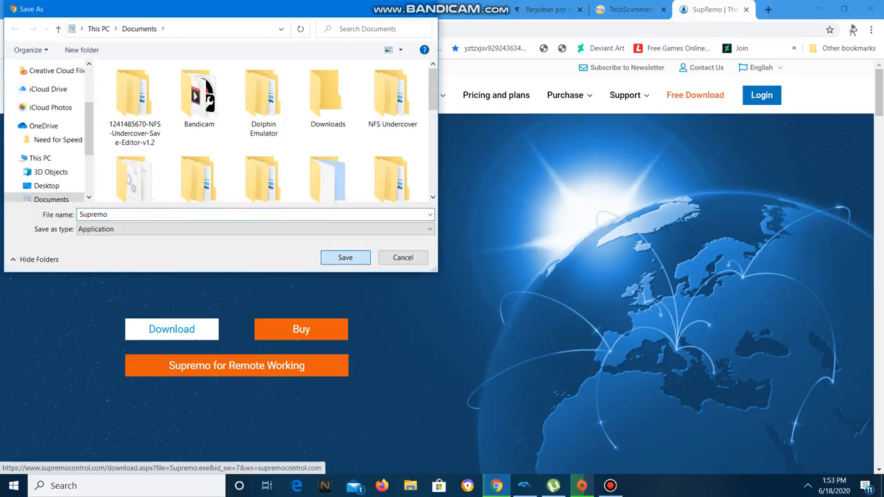
{"action": "left_click", "coordinate": [345, 257]}
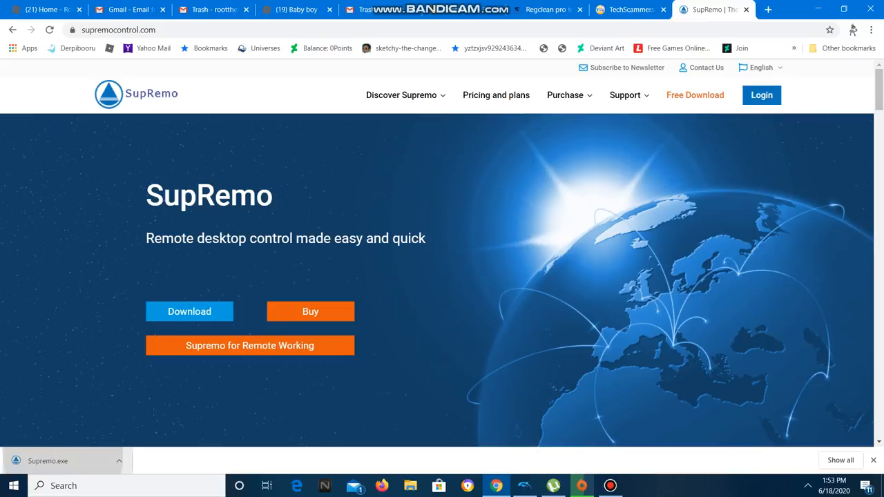
Step: Launch Supremo.exe from the download bar and allow it past the security warning
{"action": "left_click", "coordinate": [47, 462]}
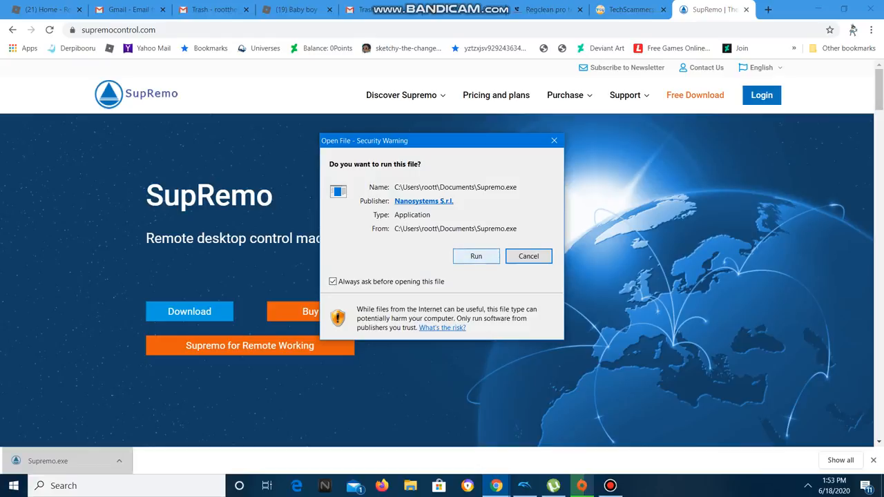
{"action": "left_click", "coordinate": [528, 255]}
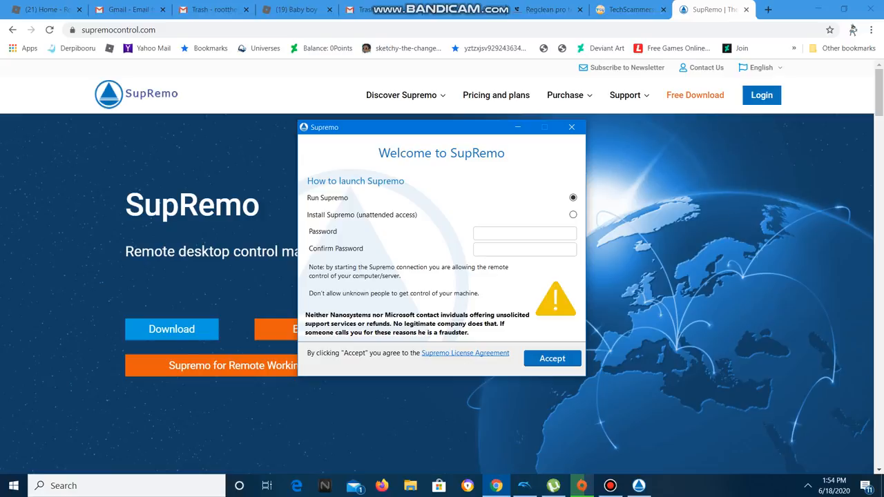
Step: Install Supremo for unattended access with a matching password entered twice and the license accepted
{"action": "left_click", "coordinate": [572, 214]}
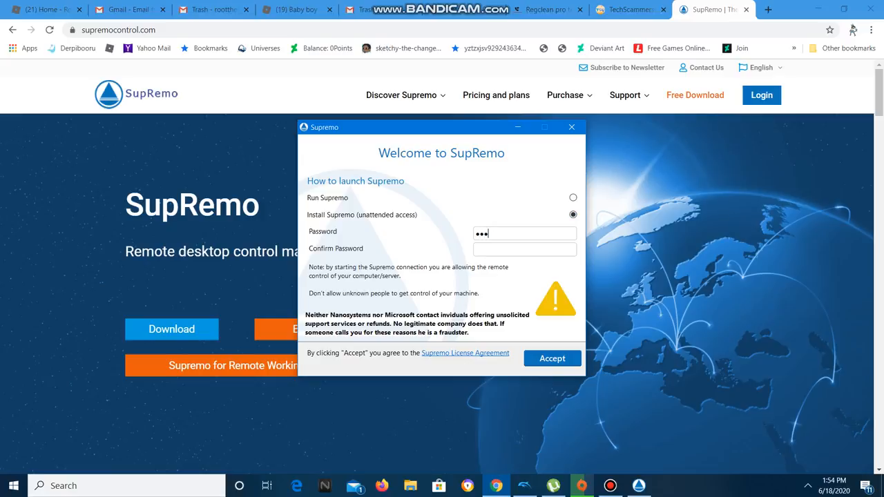
{"action": "type", "text": "•••"}
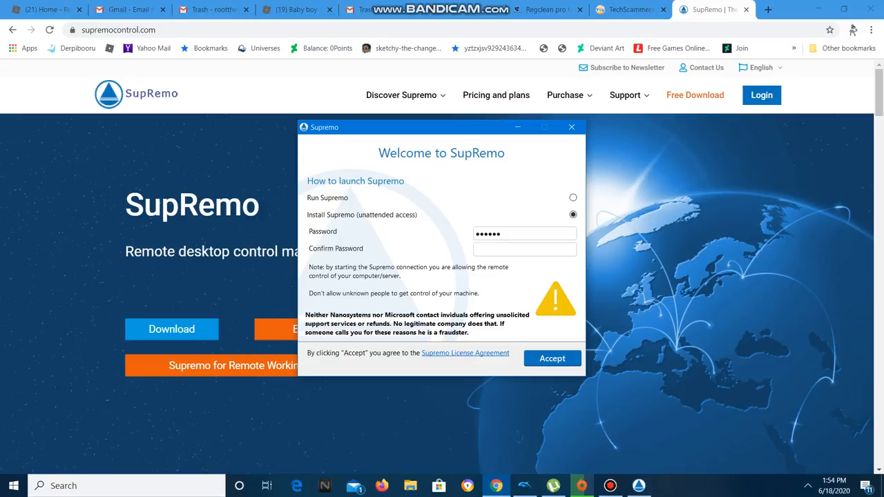
{"action": "type", "text": "•••••"}
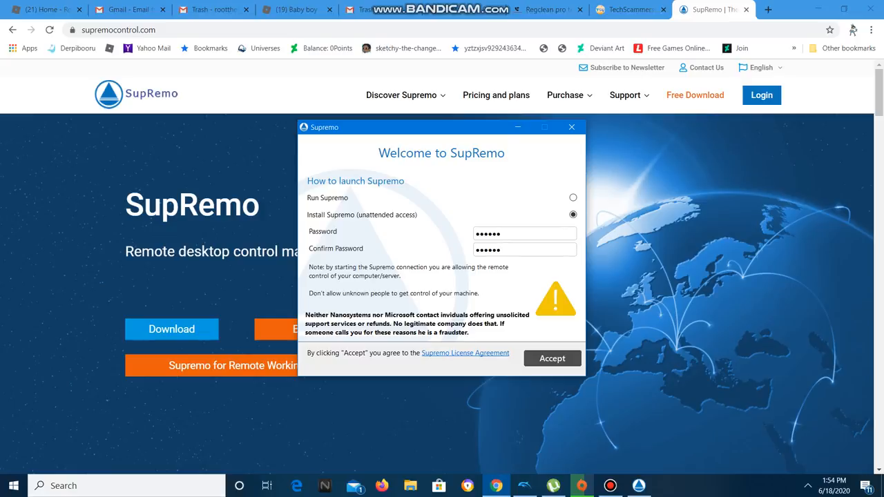
{"action": "left_click", "coordinate": [525, 249]}
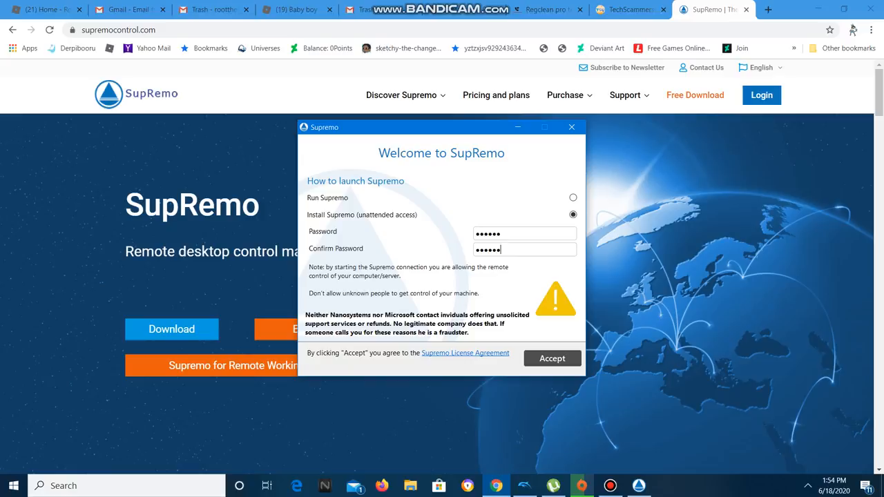
{"action": "left_click", "coordinate": [552, 358]}
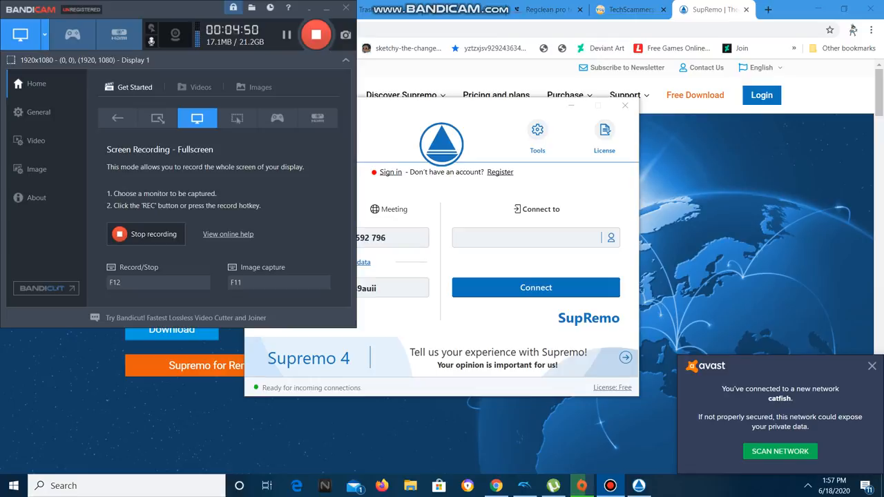
{"action": "mouse_move", "coordinate": [254, 29]}
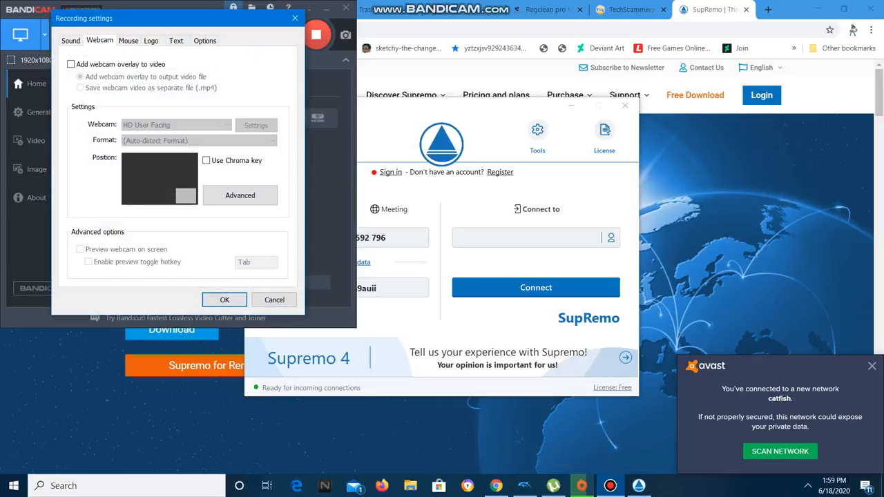
Step: Enable 'Add webcam overlay to video' in Bandicam's Webcam recording settings
{"action": "left_click", "coordinate": [70, 64]}
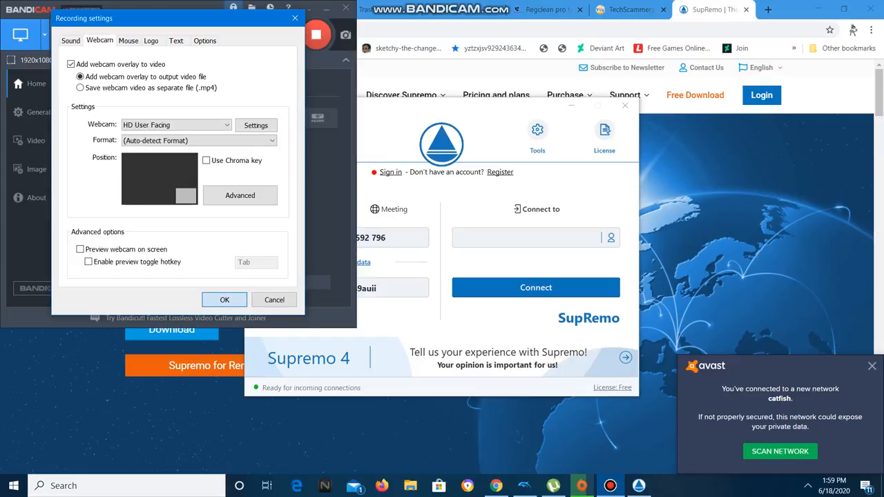